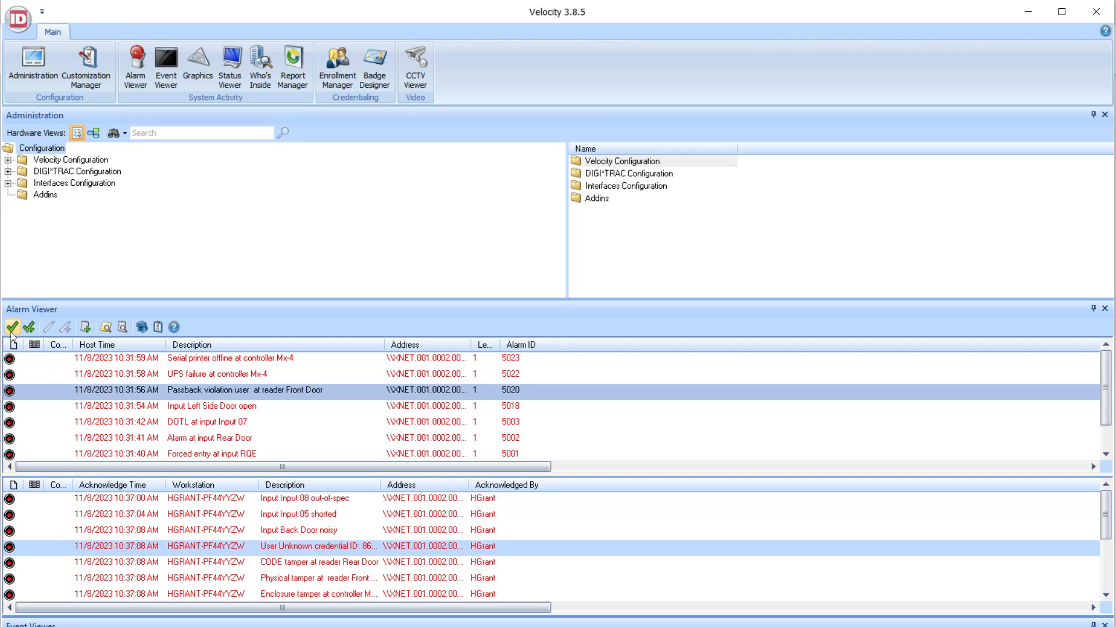
{"action": "mouse_move", "coordinate": [12, 327]}
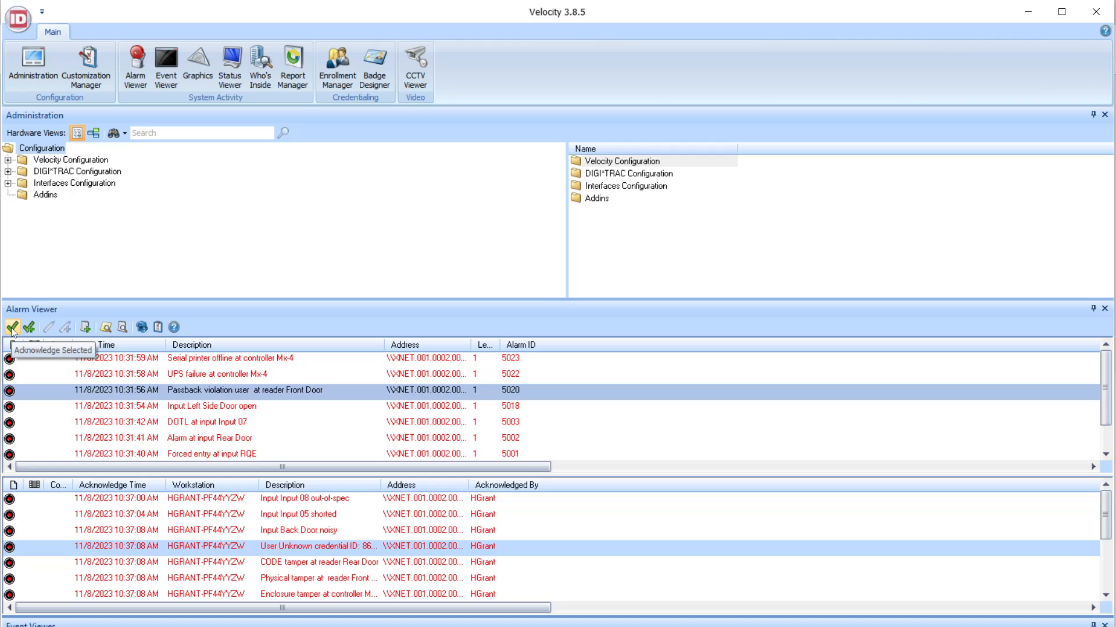
- Acknowledge the selected Front Door passback violation alarm using Acknowledge Selected
{"action": "left_click", "coordinate": [12, 328]}
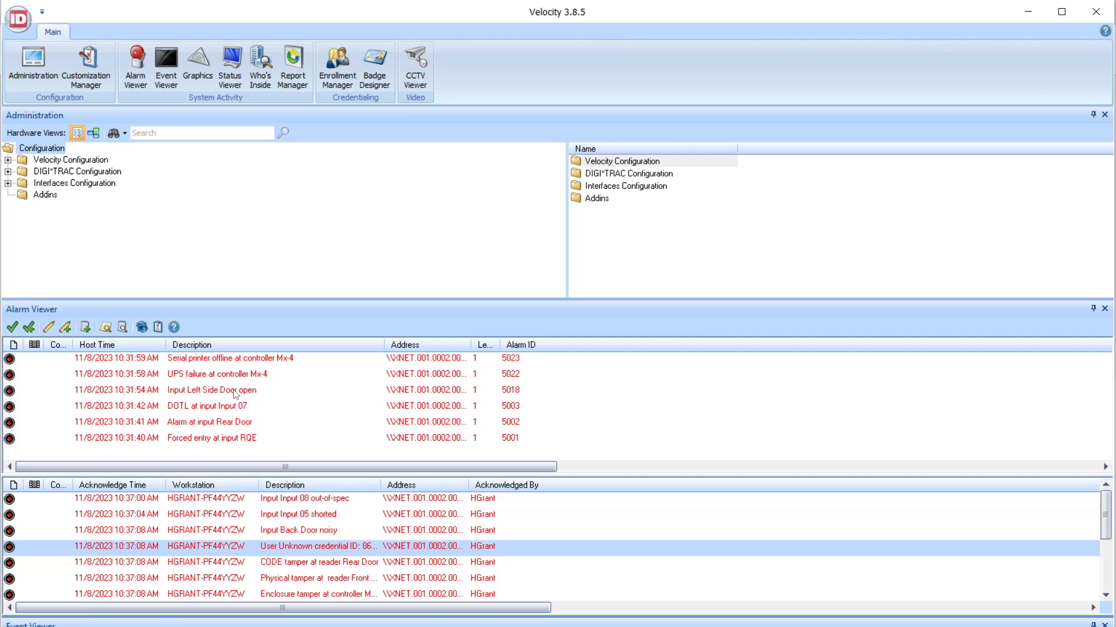
{"action": "mouse_move", "coordinate": [219, 545]}
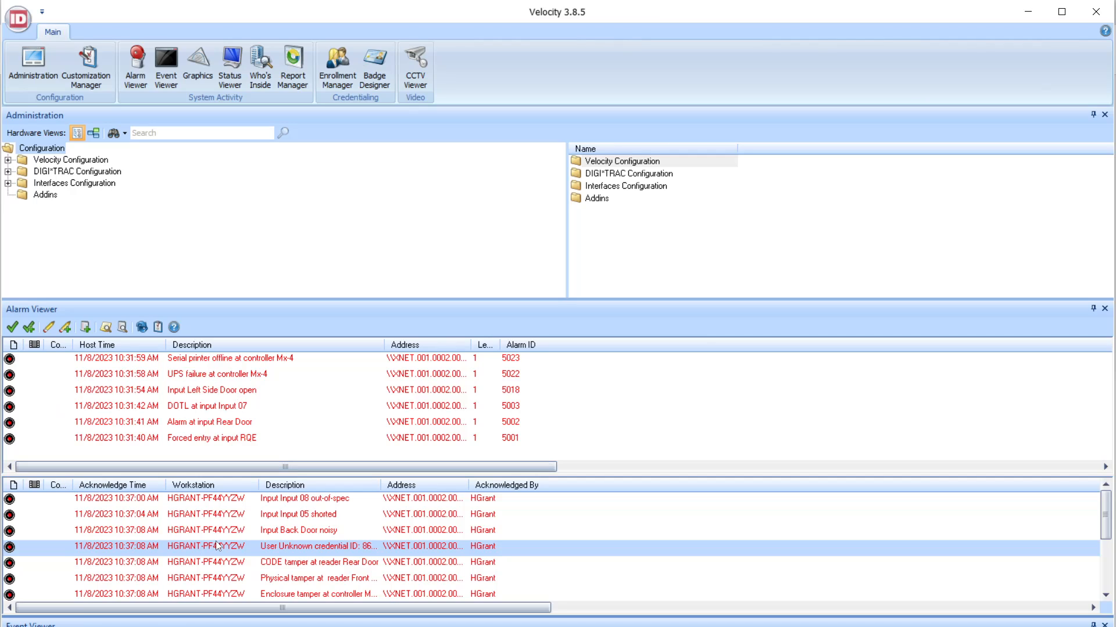
{"action": "mouse_move", "coordinate": [155, 377]}
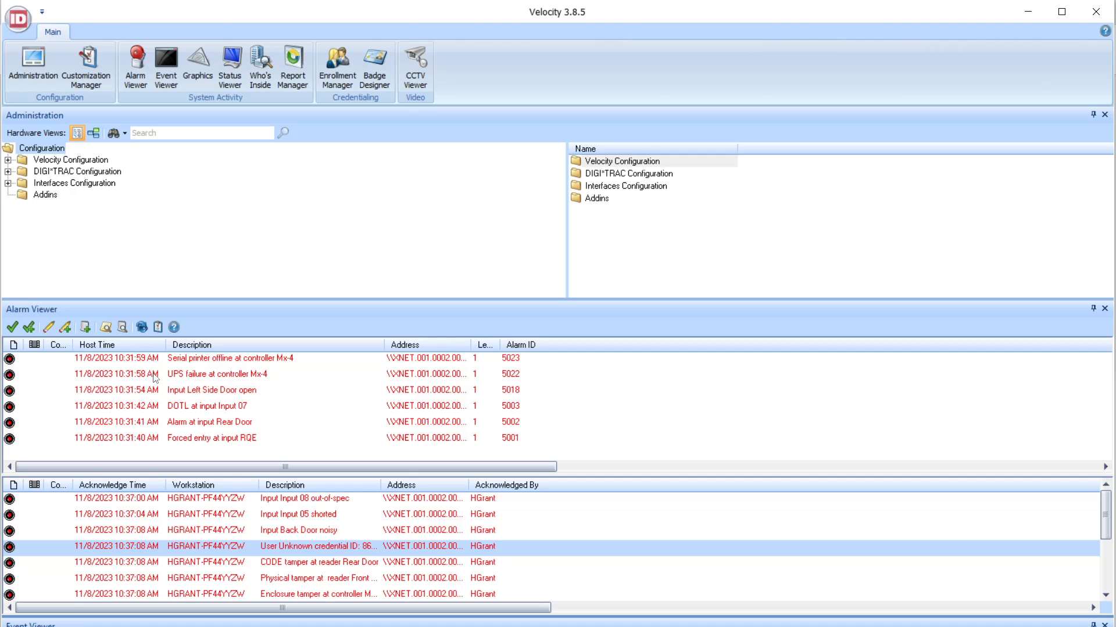
{"action": "mouse_move", "coordinate": [175, 378]}
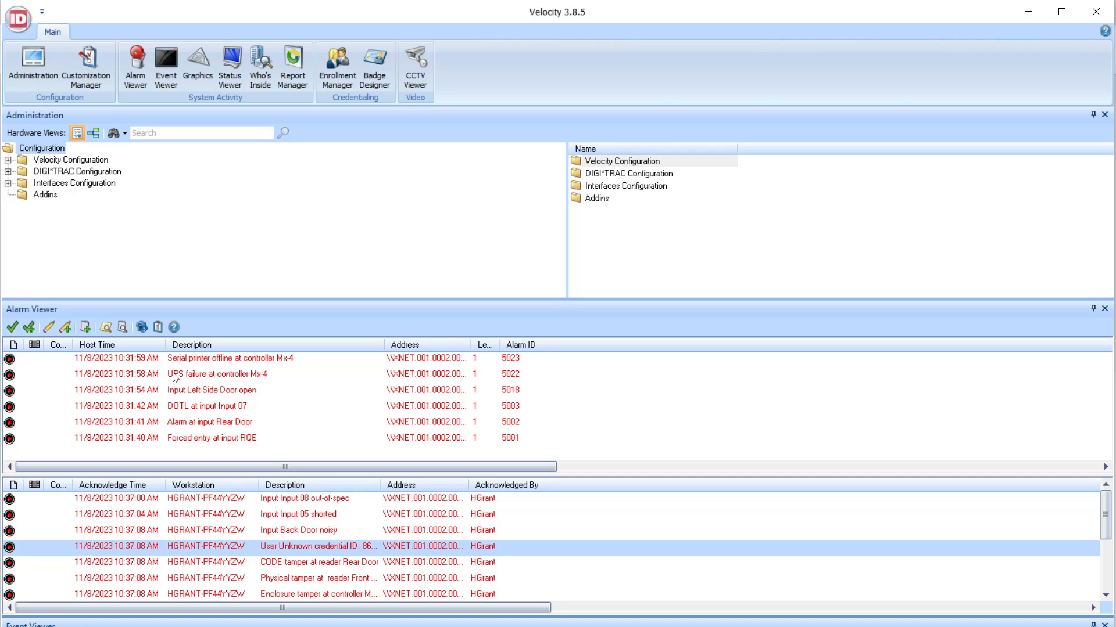
{"action": "mouse_move", "coordinate": [29, 327]}
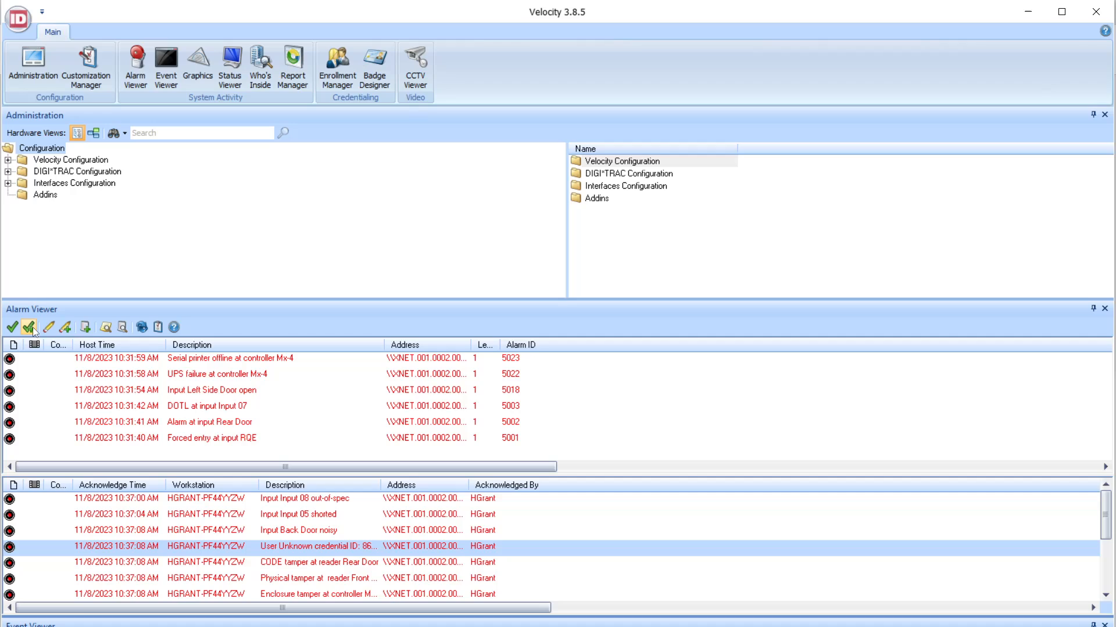
{"action": "mouse_move", "coordinate": [33, 327]}
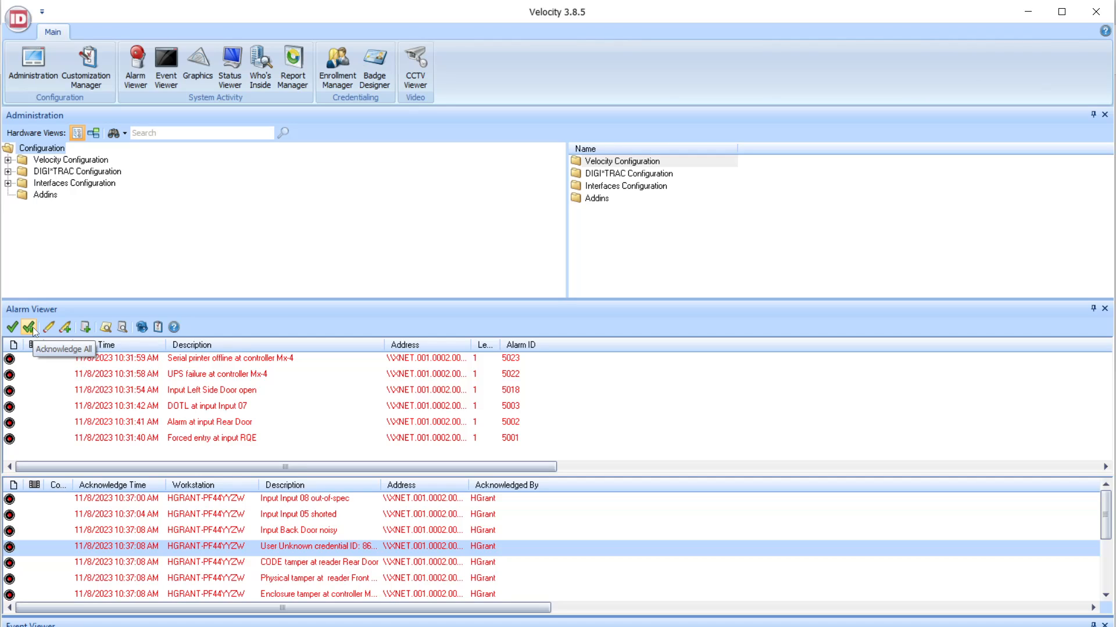
{"action": "mouse_move", "coordinate": [207, 409]}
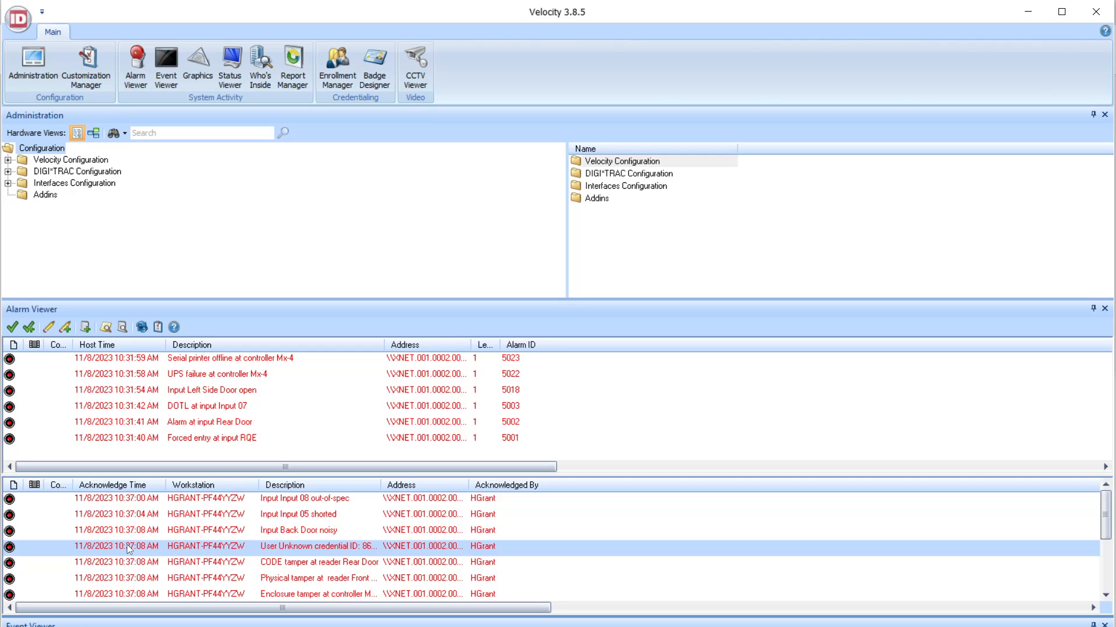
{"action": "mouse_move", "coordinate": [264, 555]}
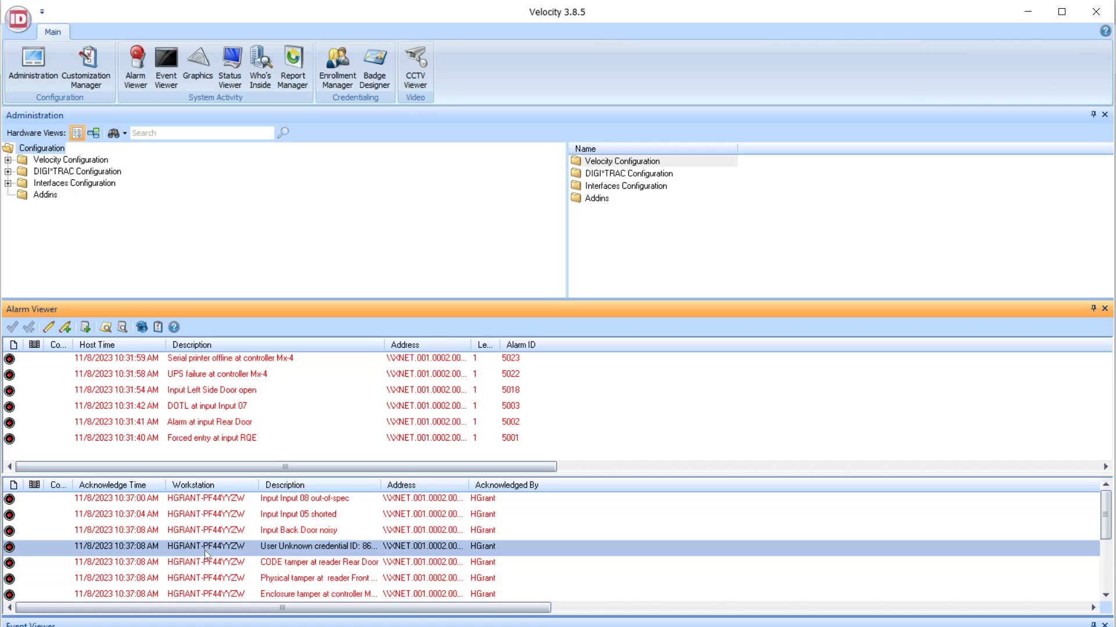
{"action": "mouse_move", "coordinate": [49, 327]}
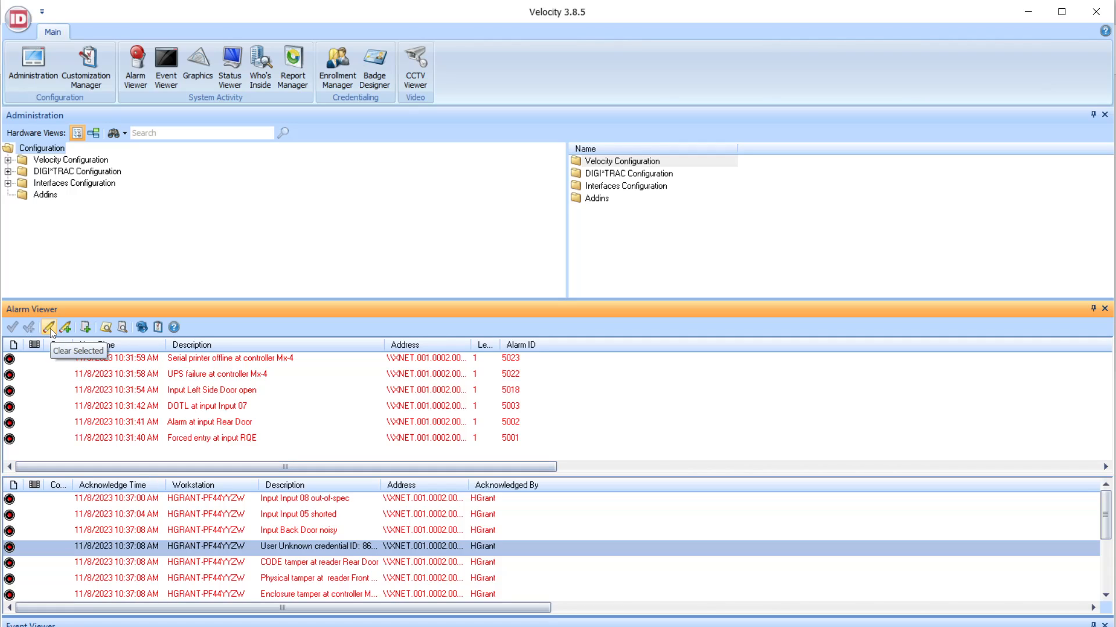
- Clear the acknowledged unknown-credential alarm from the acknowledged alarms list
{"action": "left_click", "coordinate": [48, 327]}
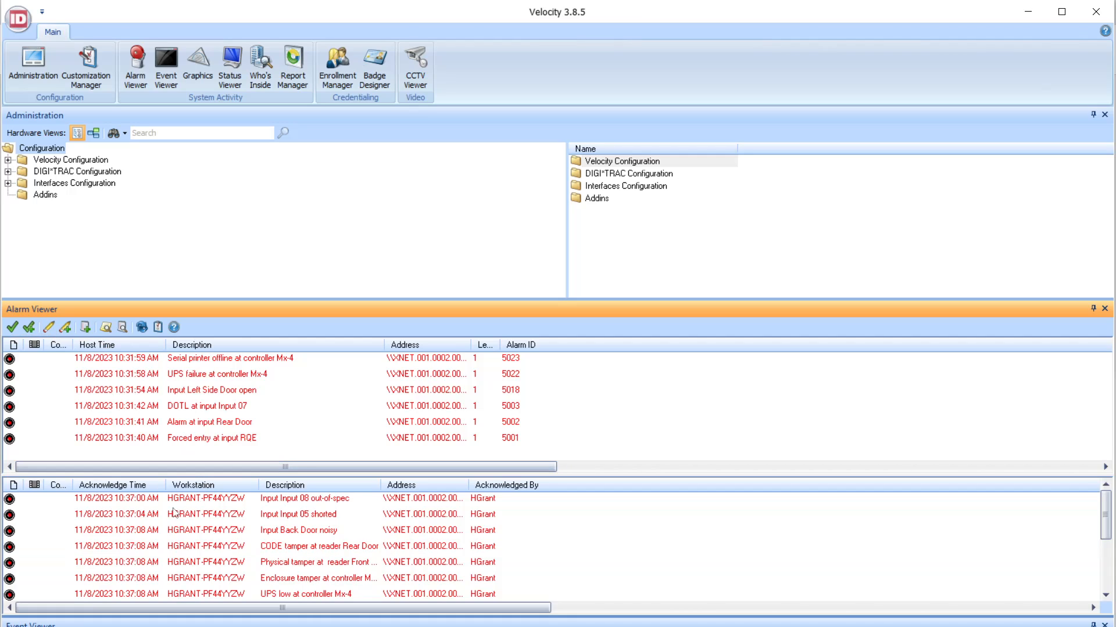
{"action": "mouse_move", "coordinate": [65, 327]}
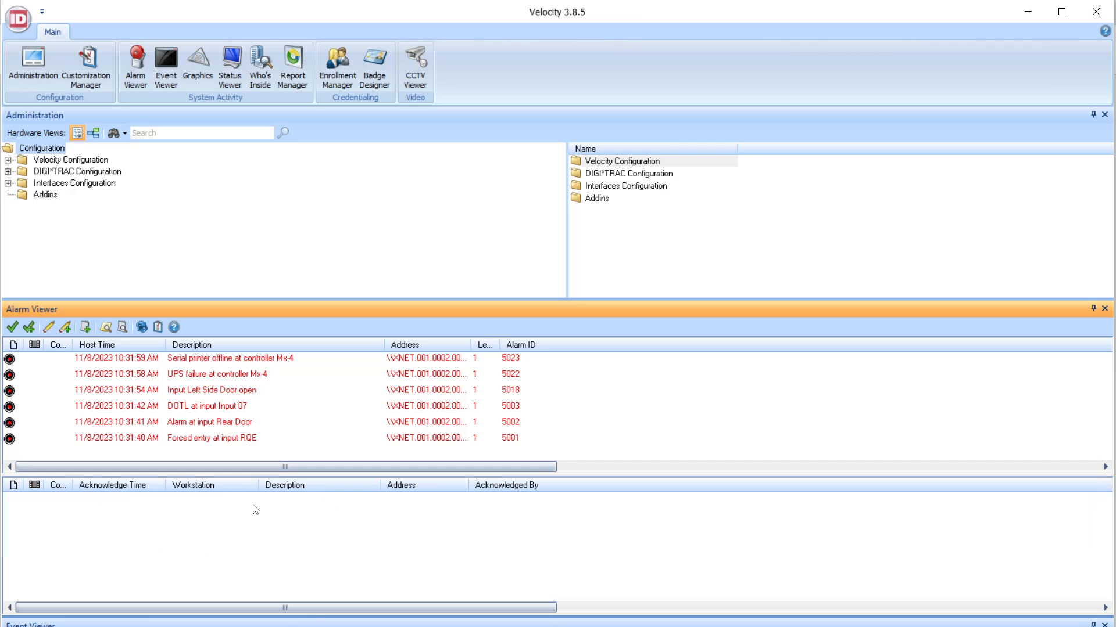
{"action": "mouse_move", "coordinate": [1110, 322]}
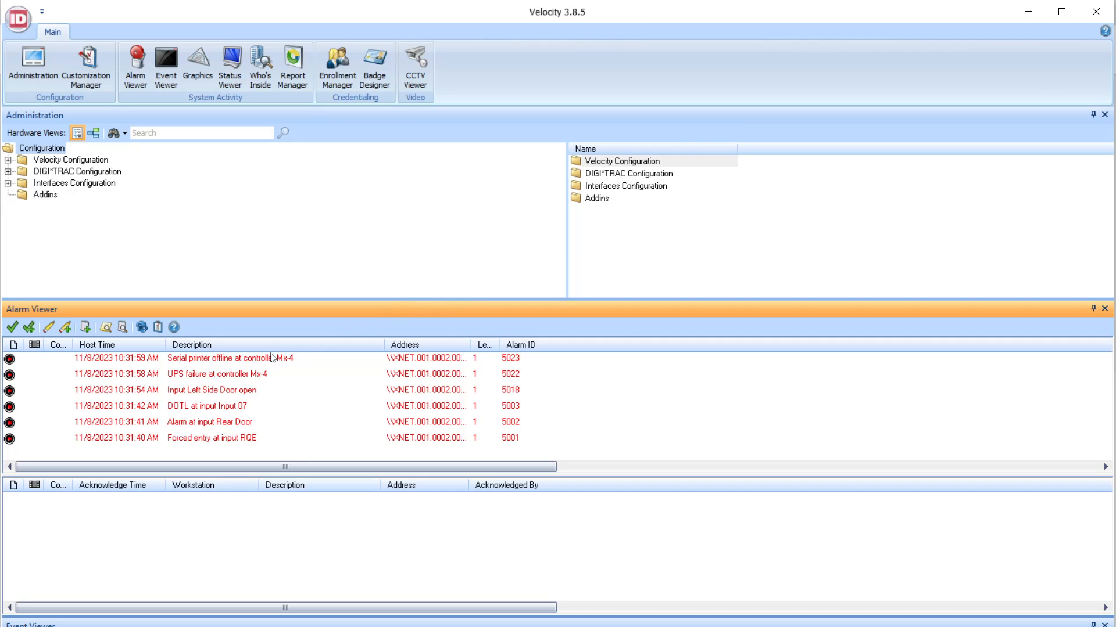
{"action": "mouse_move", "coordinate": [241, 390]}
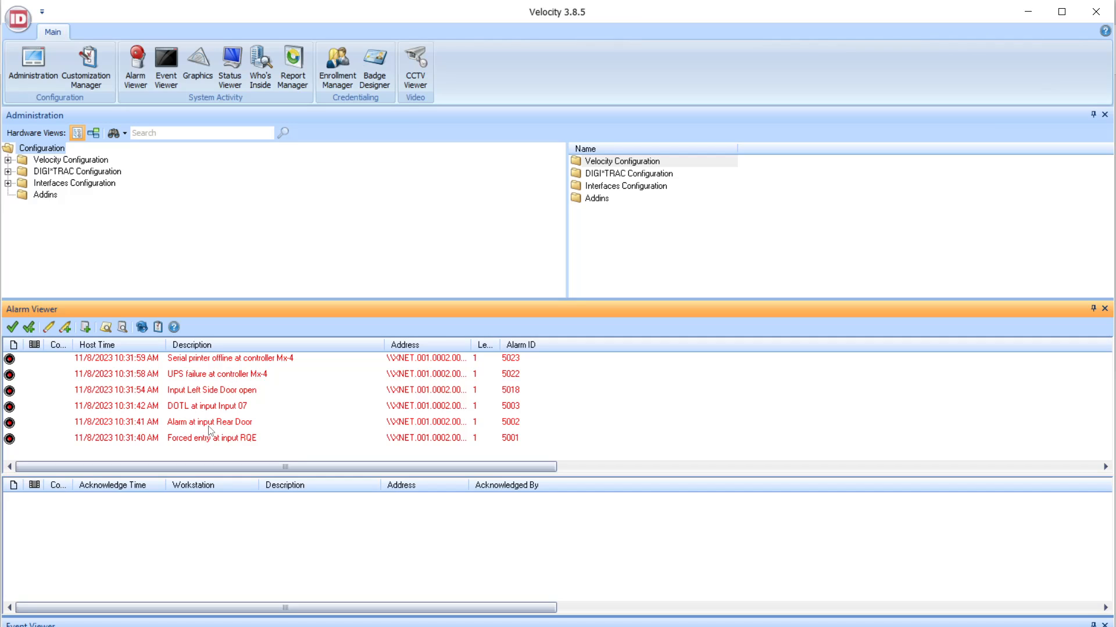
- Add the operator note 'John used the wrong door.' to the Rear Door alarm, with no response
{"action": "left_click", "coordinate": [209, 422]}
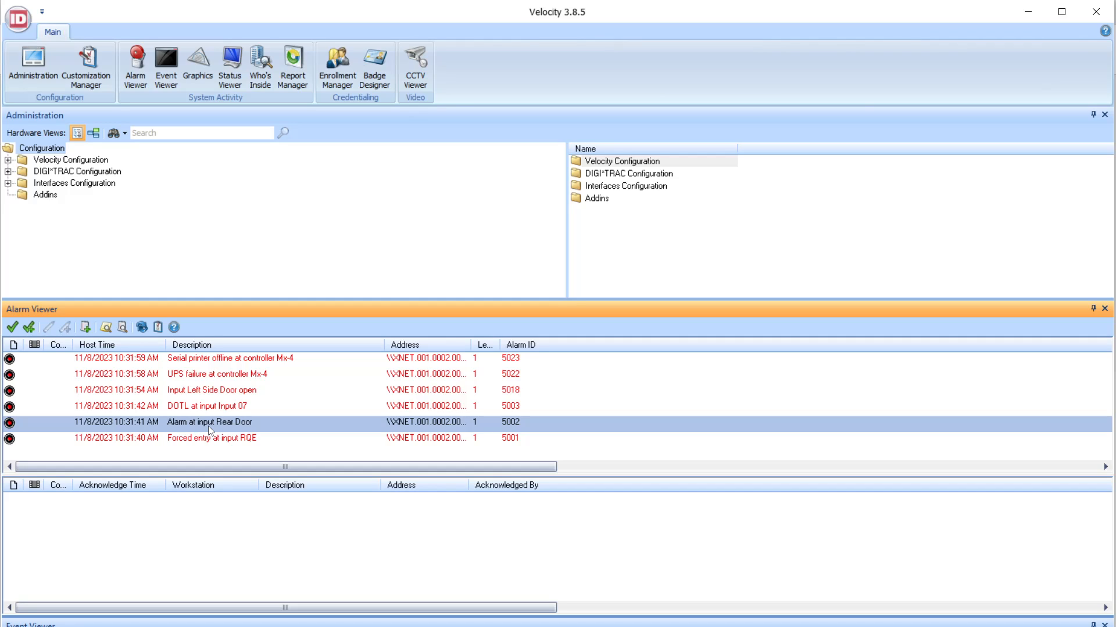
{"action": "right_click", "coordinate": [209, 422]}
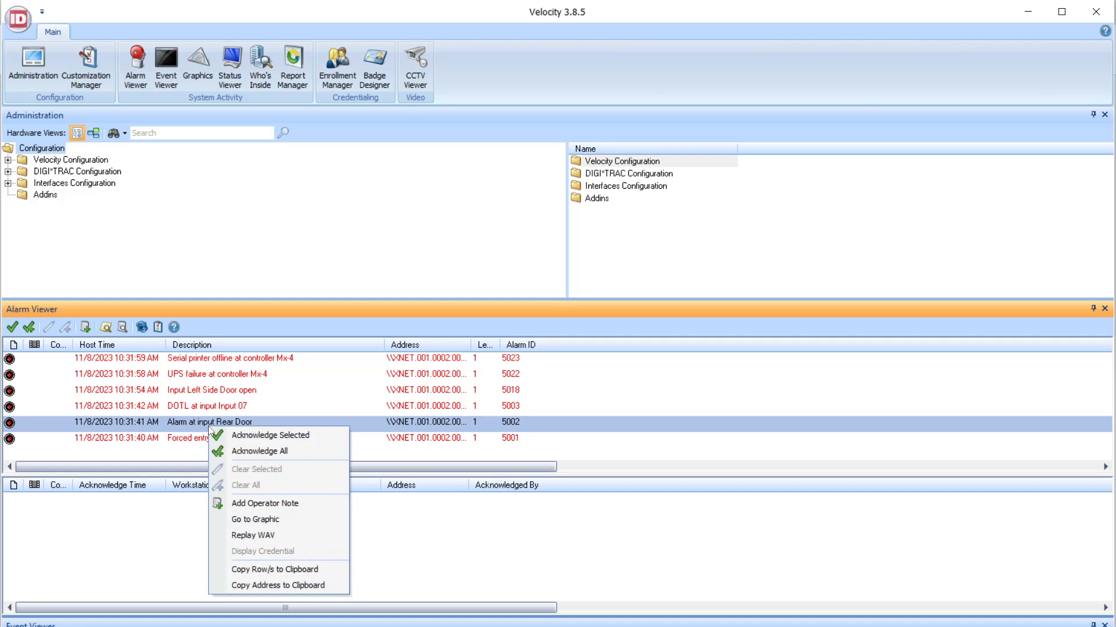
{"action": "left_click", "coordinate": [265, 503]}
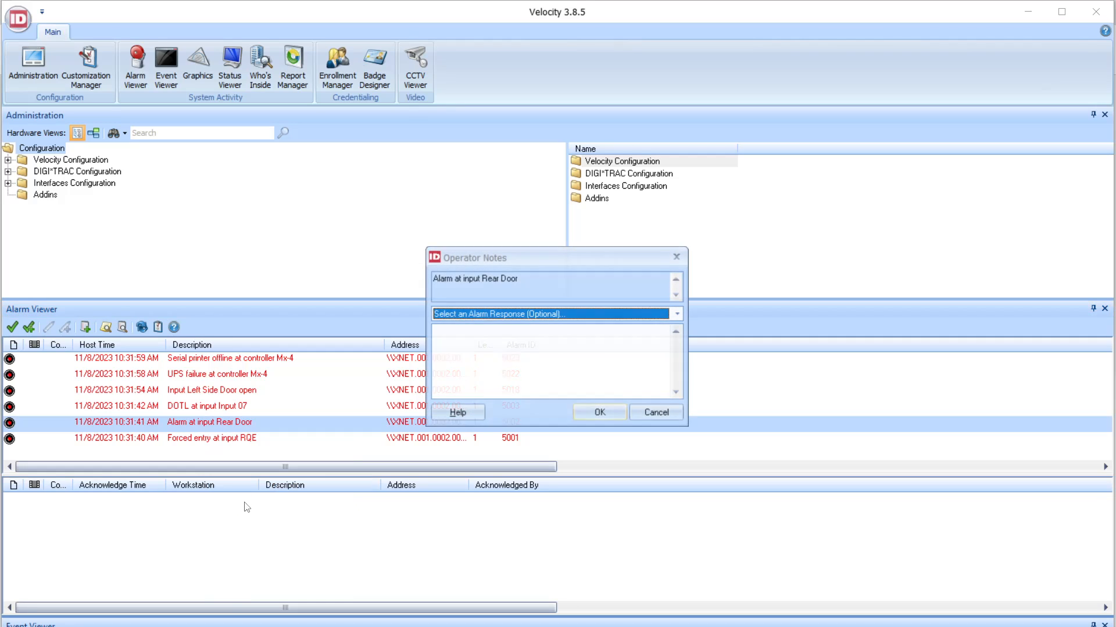
{"action": "left_click", "coordinate": [675, 314]}
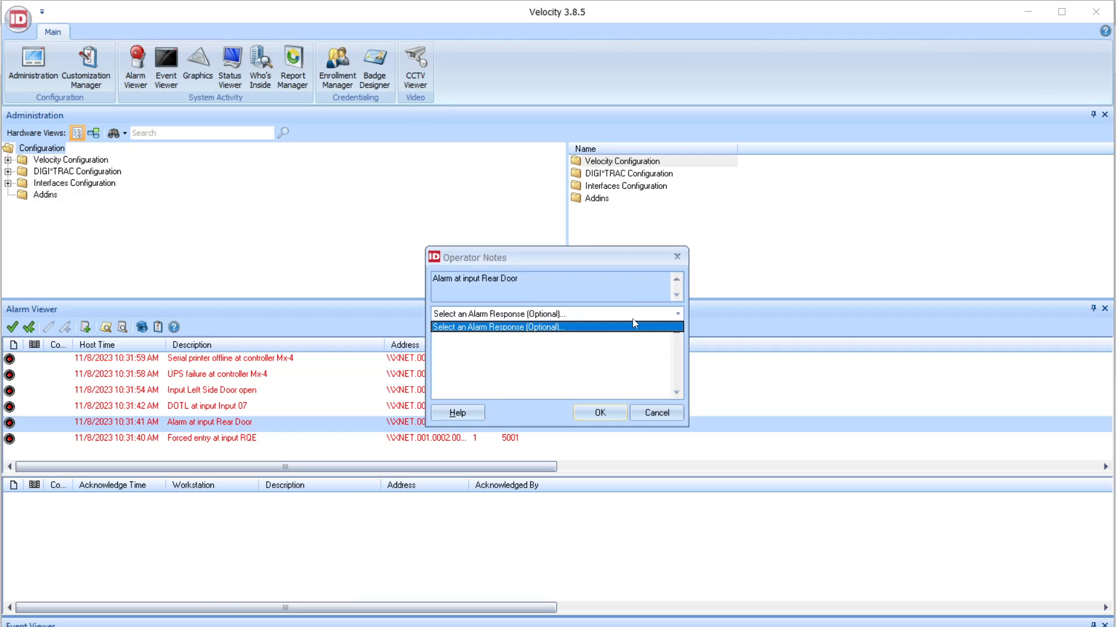
{"action": "left_click", "coordinate": [554, 313]}
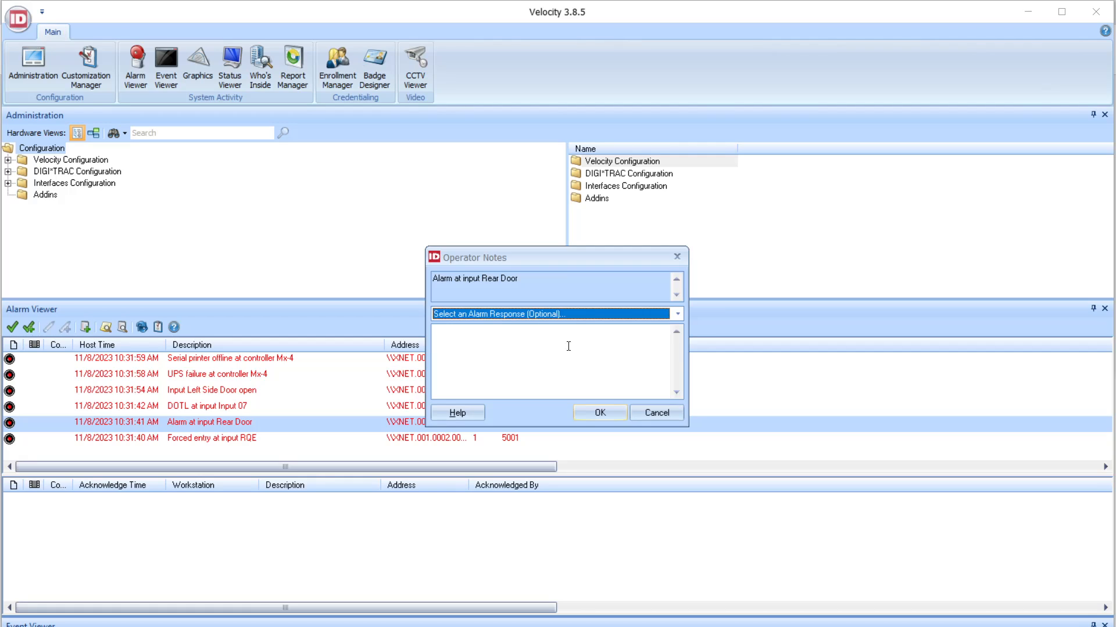
{"action": "type", "text": "John"}
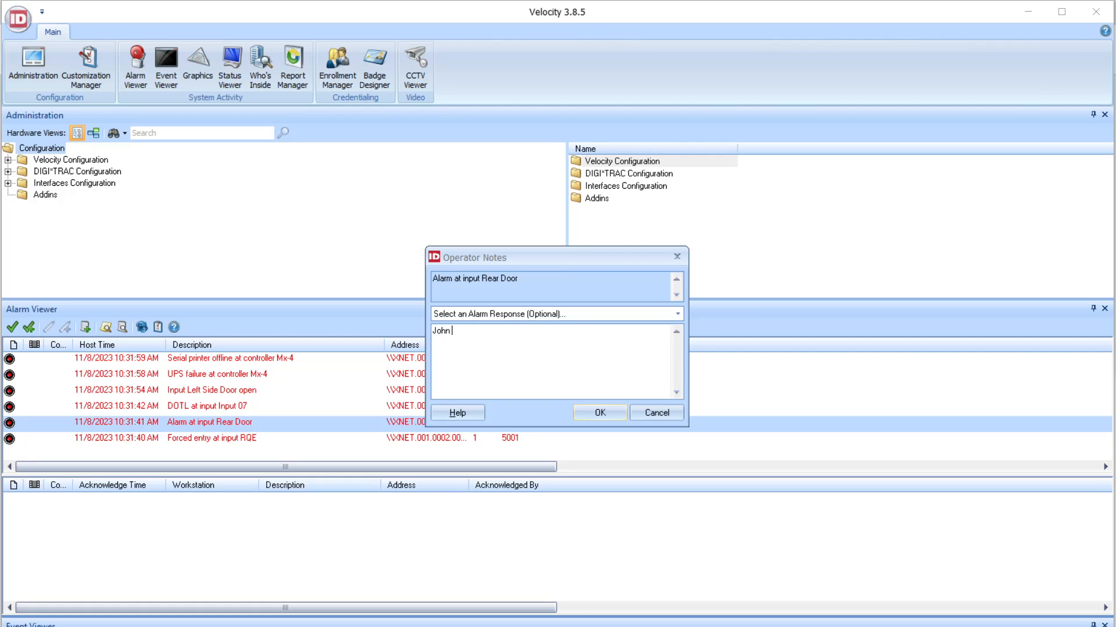
{"action": "type", "text": "used the wrong"}
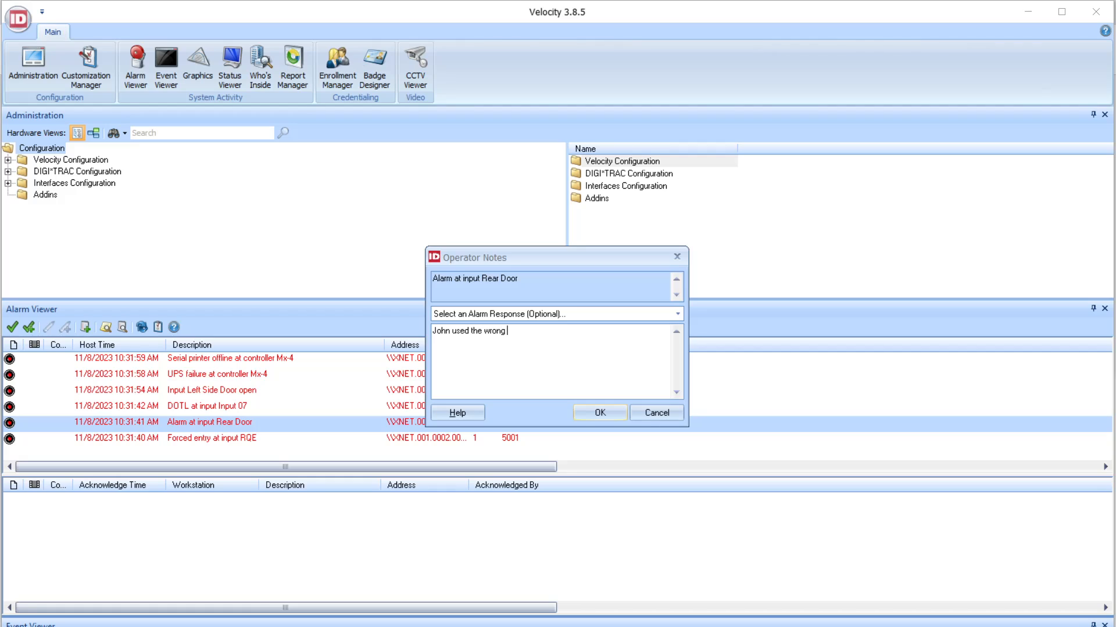
{"action": "type", "text": "door."}
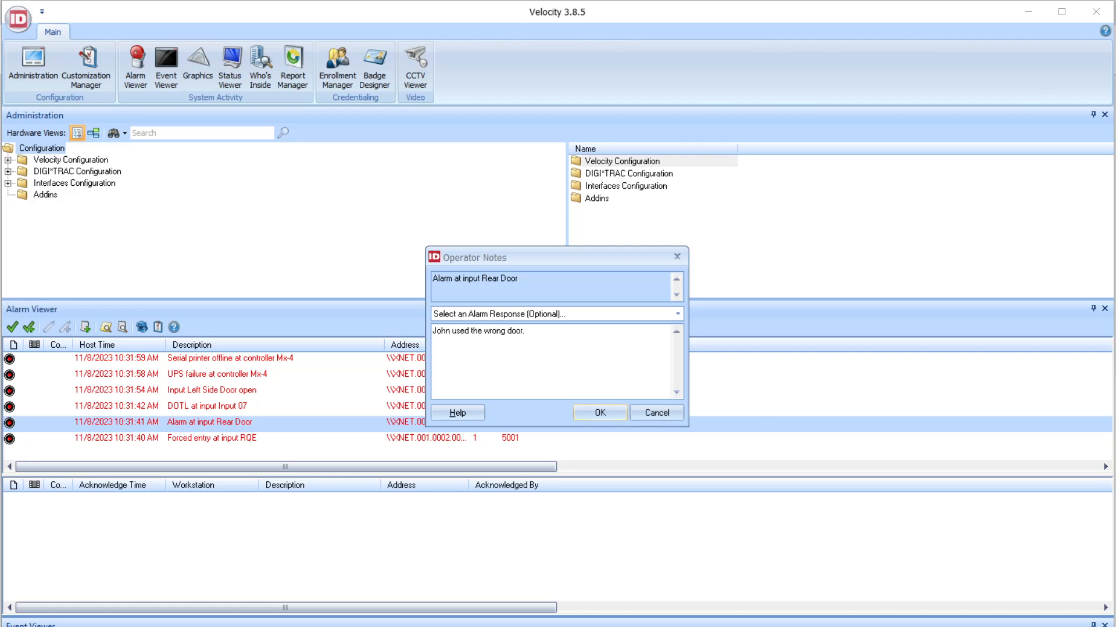
{"action": "left_click", "coordinate": [600, 412]}
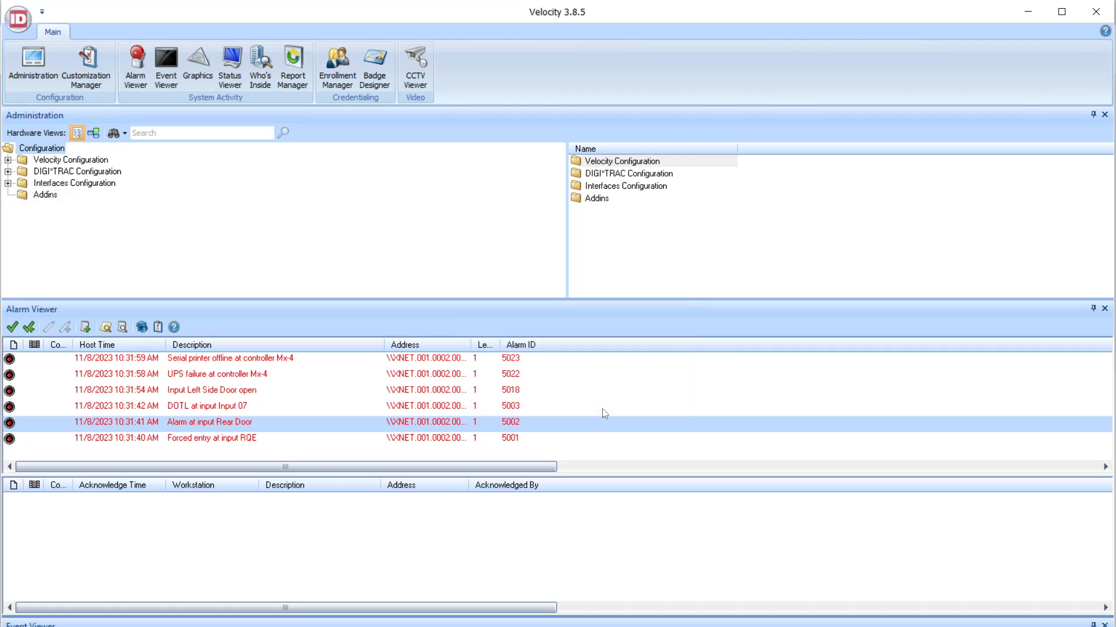
{"action": "mouse_move", "coordinate": [114, 355]}
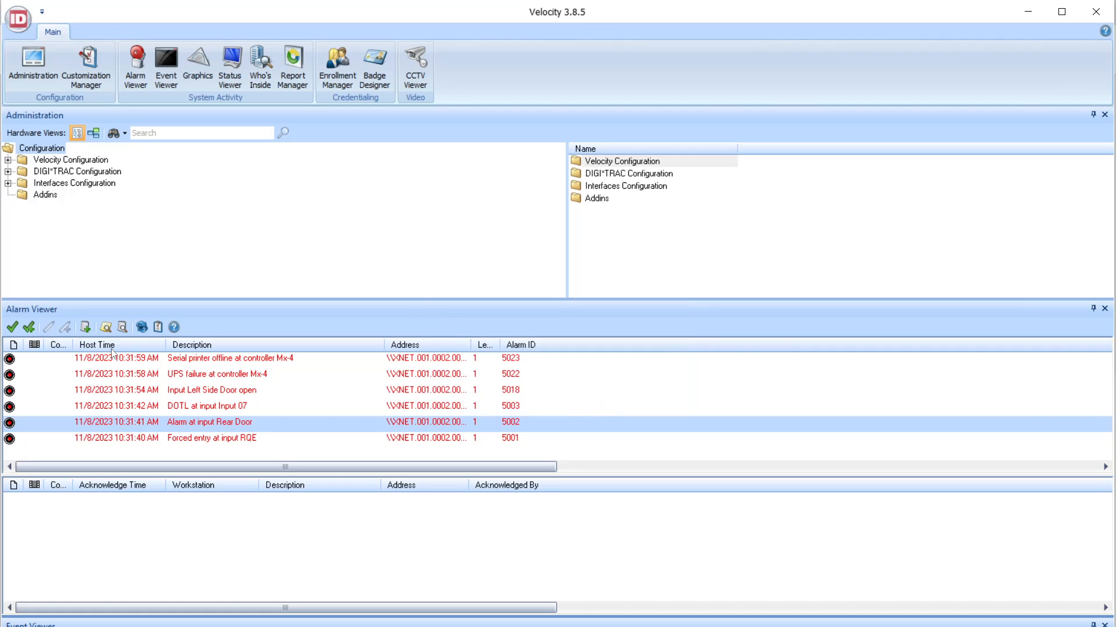
{"action": "mouse_move", "coordinate": [130, 442]}
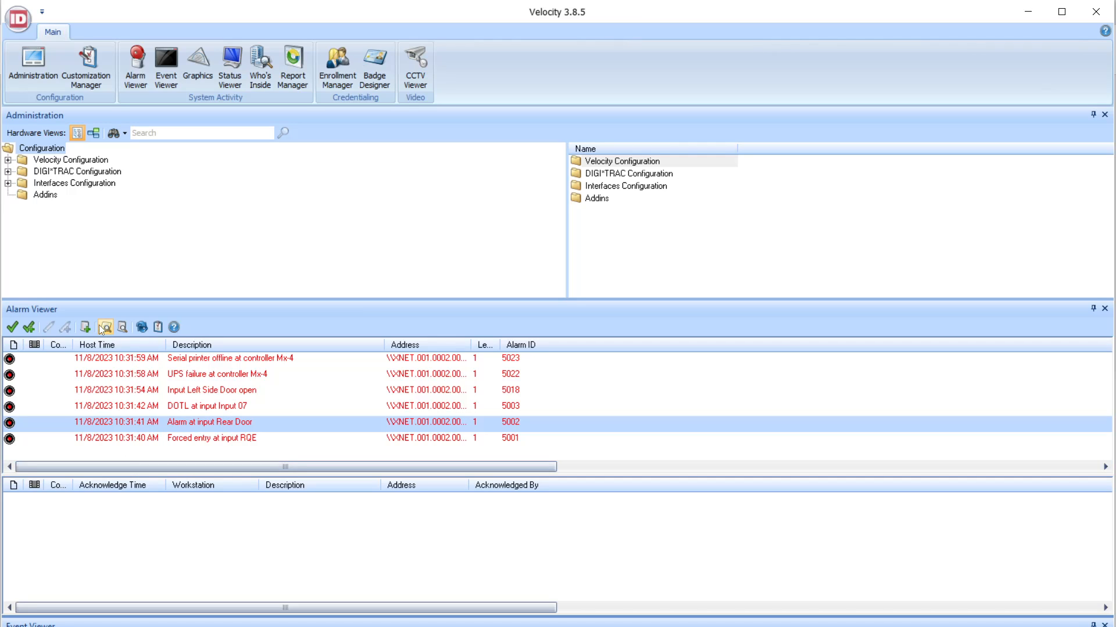
{"action": "mouse_move", "coordinate": [105, 327]}
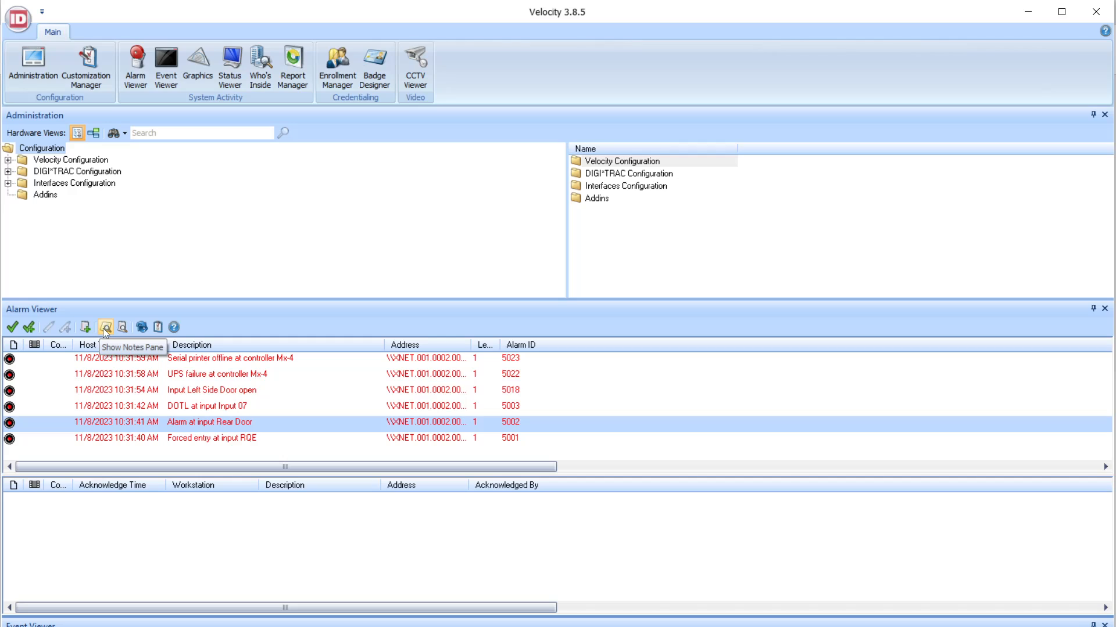
{"action": "left_click", "coordinate": [105, 327]}
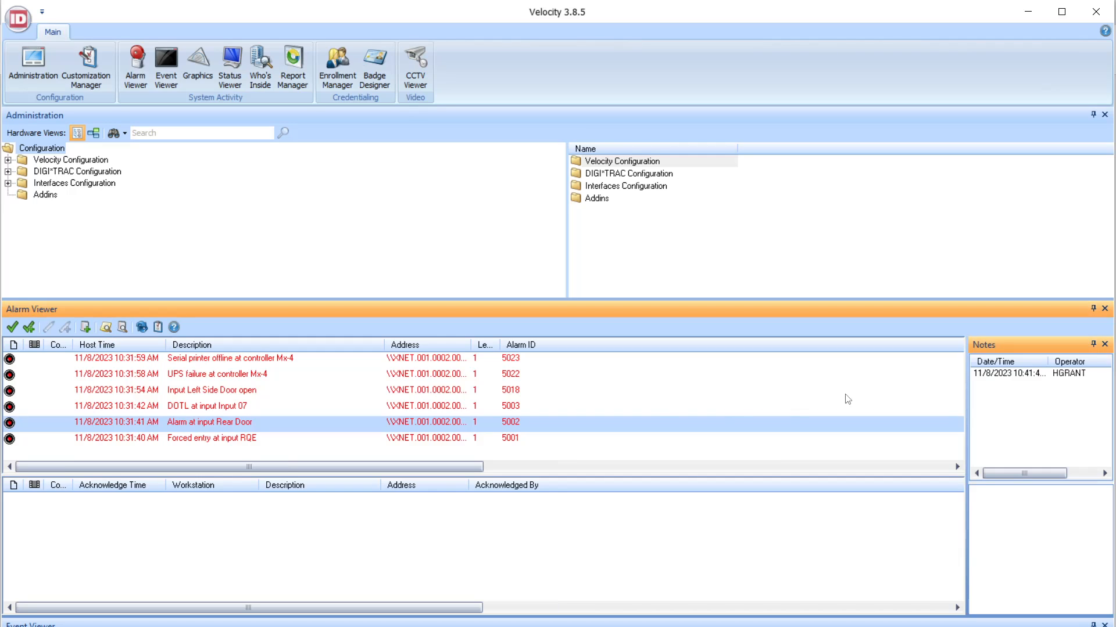
{"action": "left_click", "coordinate": [1108, 472]}
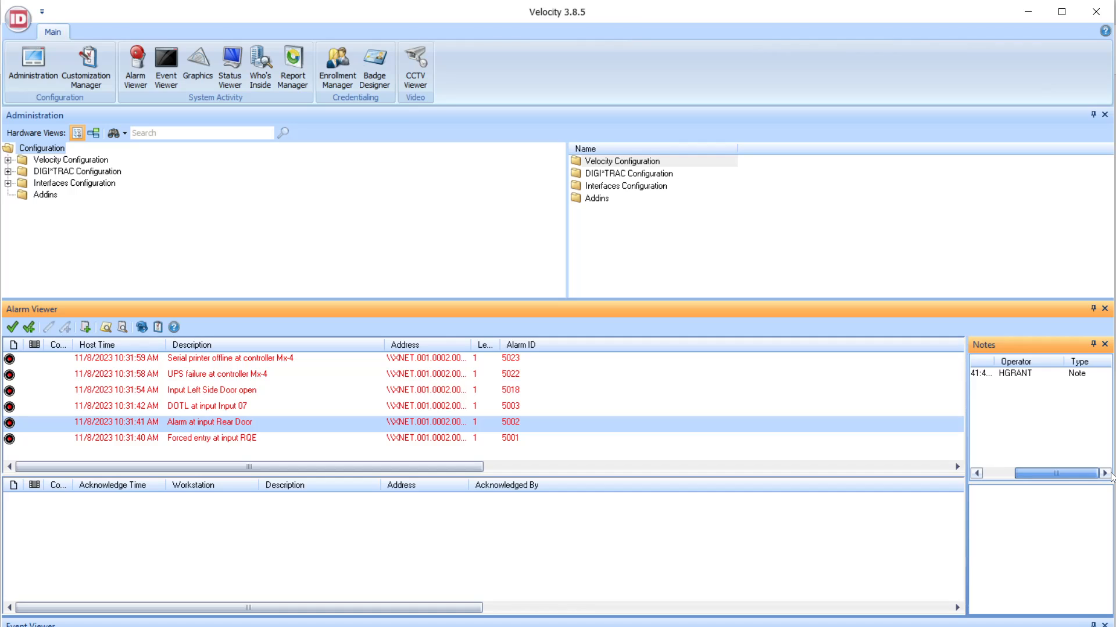
{"action": "left_click", "coordinate": [1032, 373]}
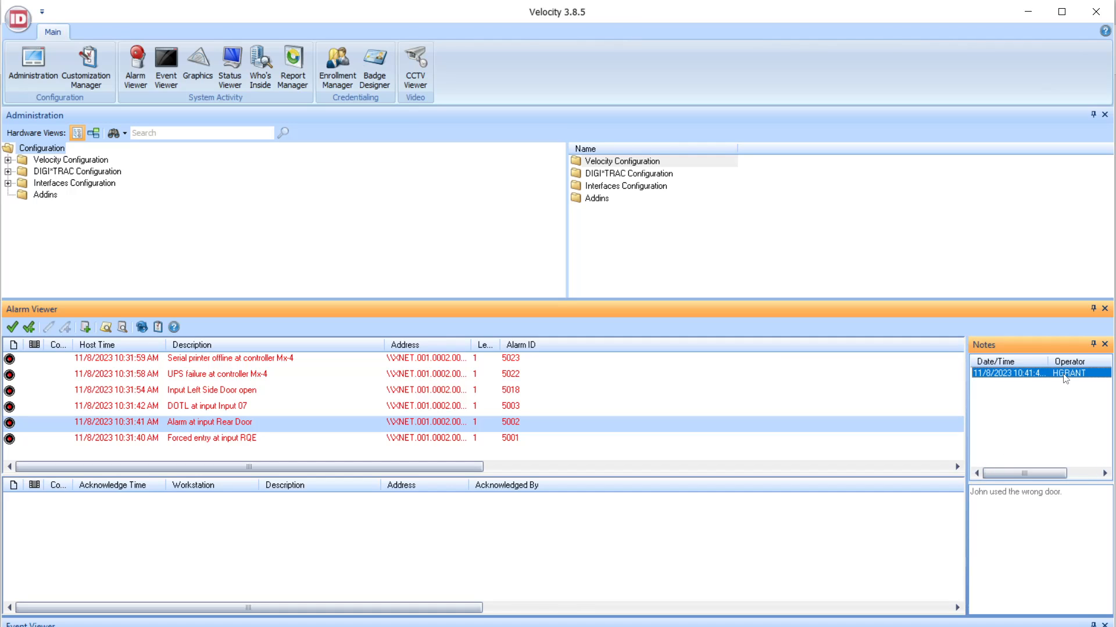
{"action": "mouse_move", "coordinate": [1039, 504]}
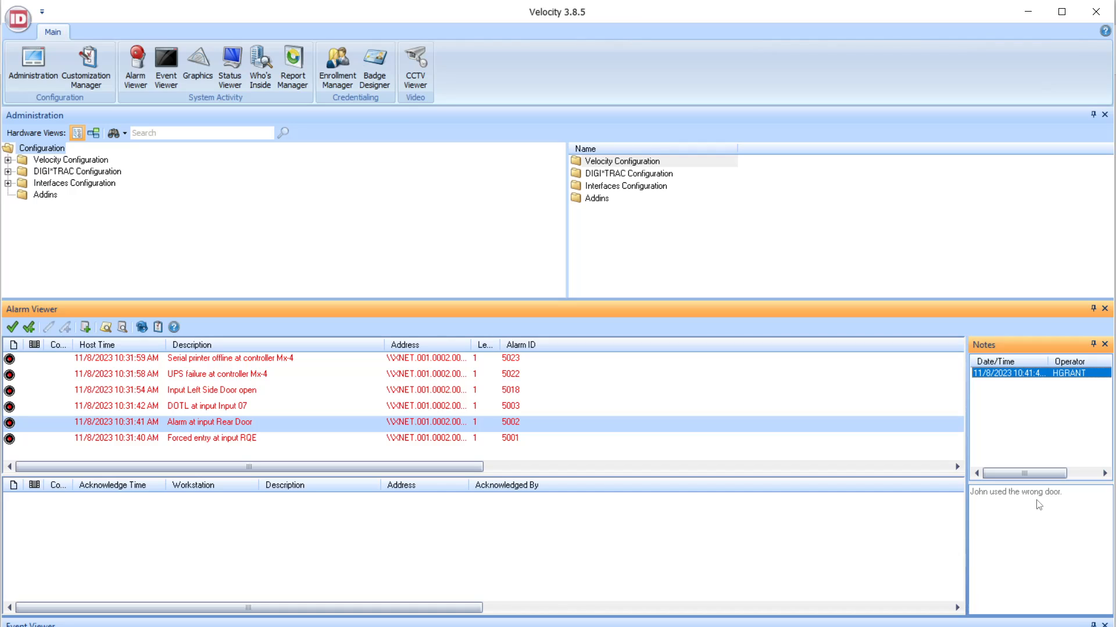
{"action": "mouse_move", "coordinate": [1099, 360]}
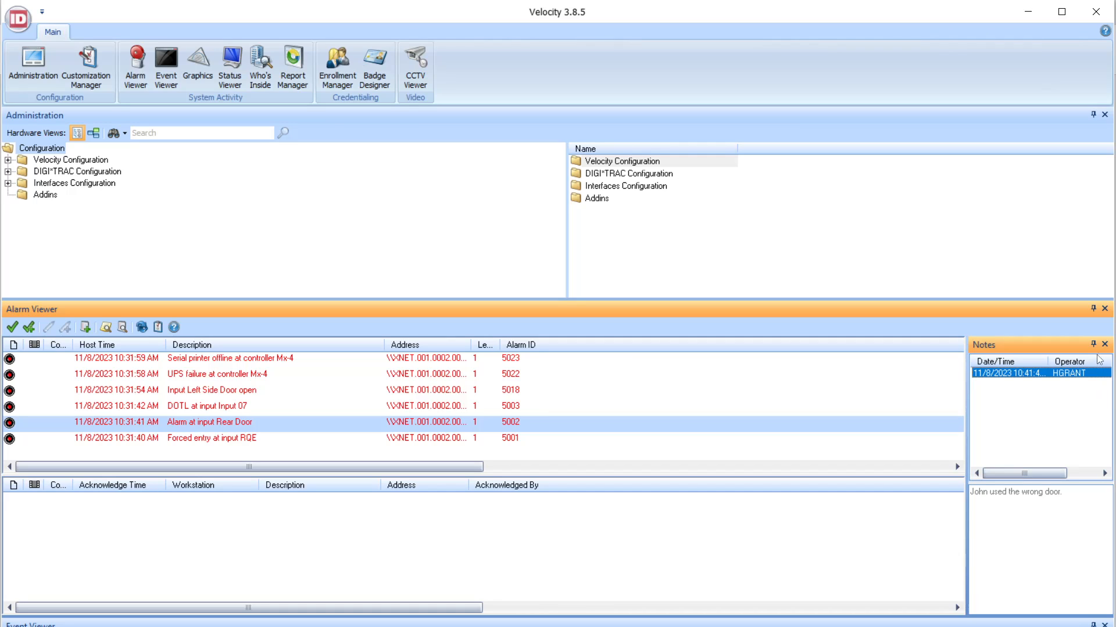
{"action": "left_click", "coordinate": [1106, 345]}
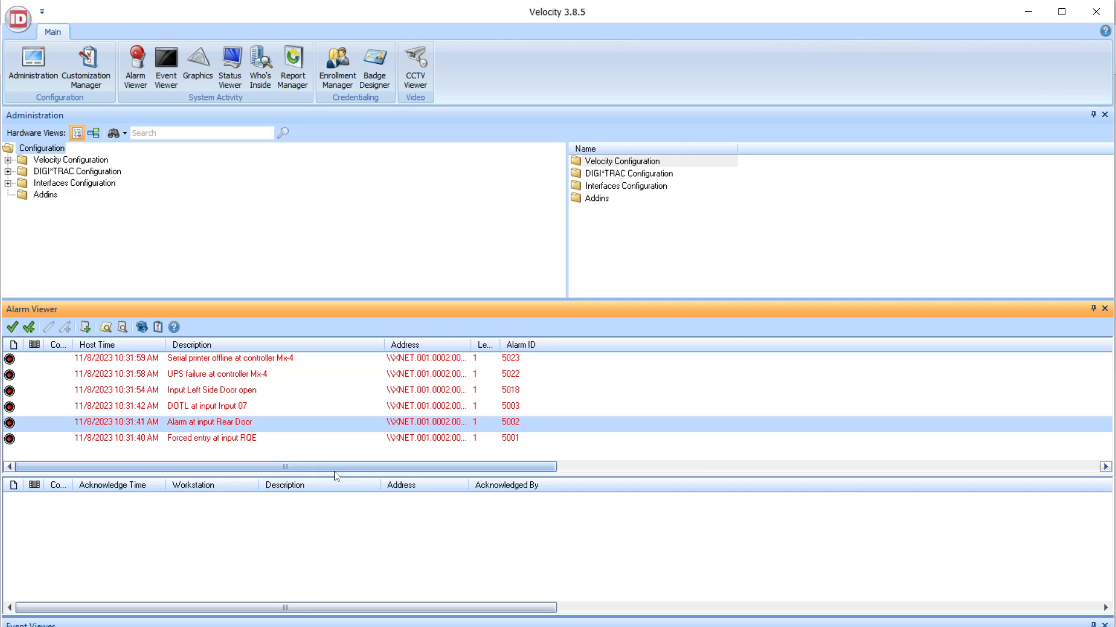
{"action": "mouse_move", "coordinate": [254, 431]}
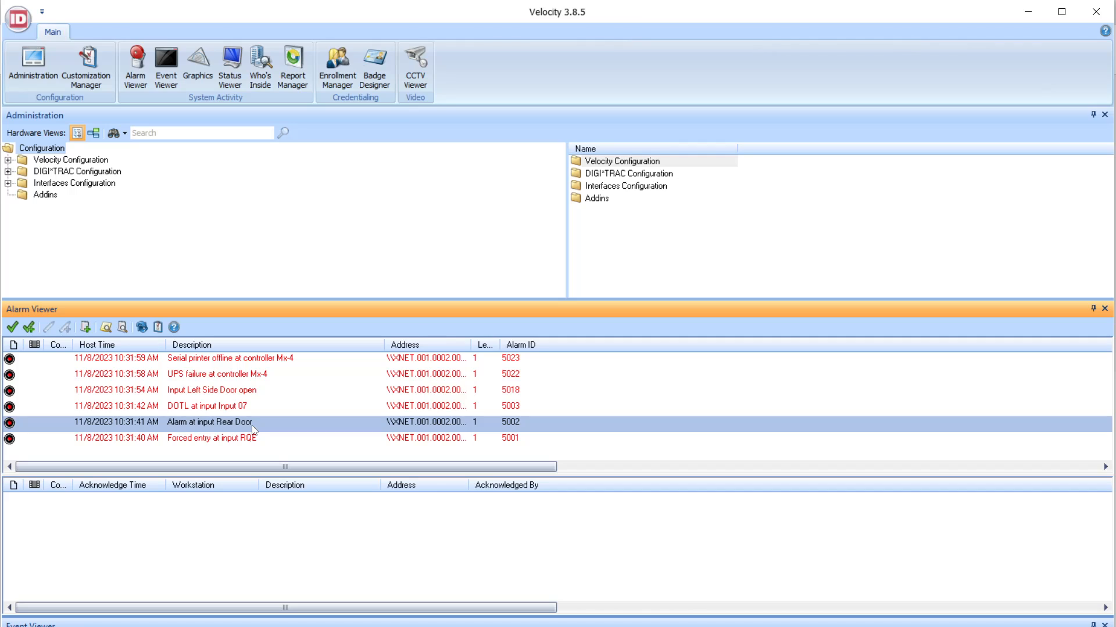
{"action": "mouse_move", "coordinate": [122, 326]}
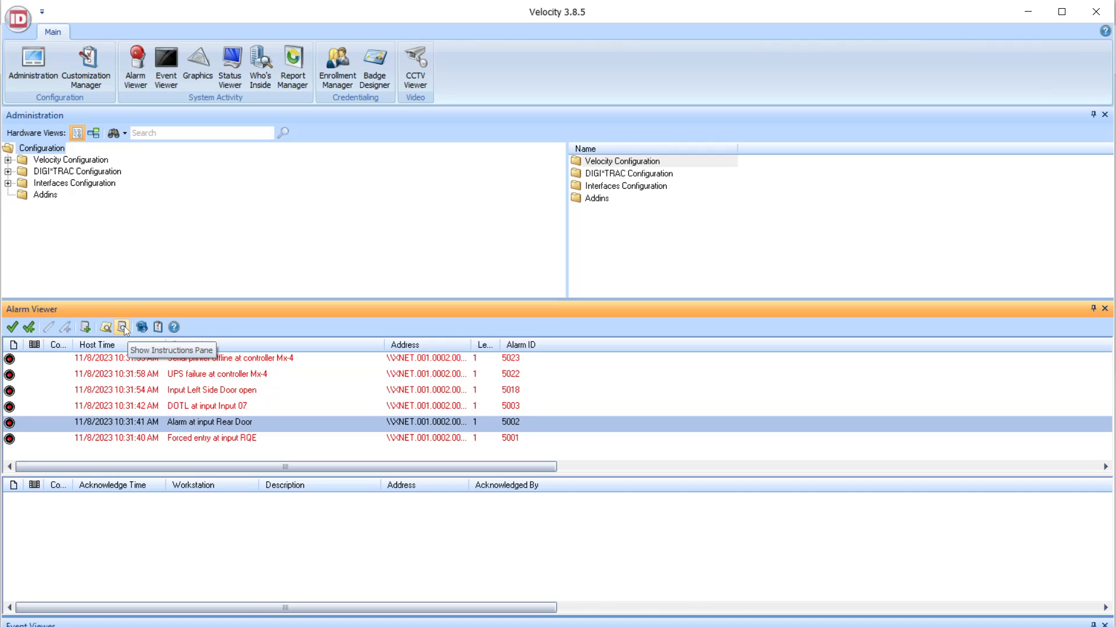
- Show the Instructions pane with the Rear Door alarm's handling instructions
{"action": "left_click", "coordinate": [124, 327]}
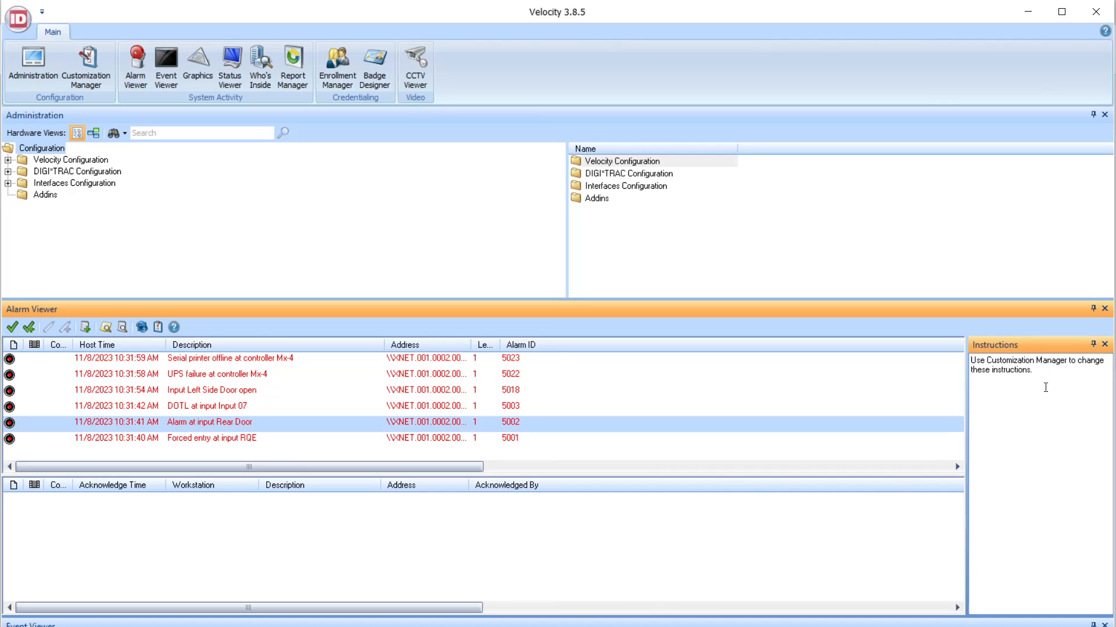